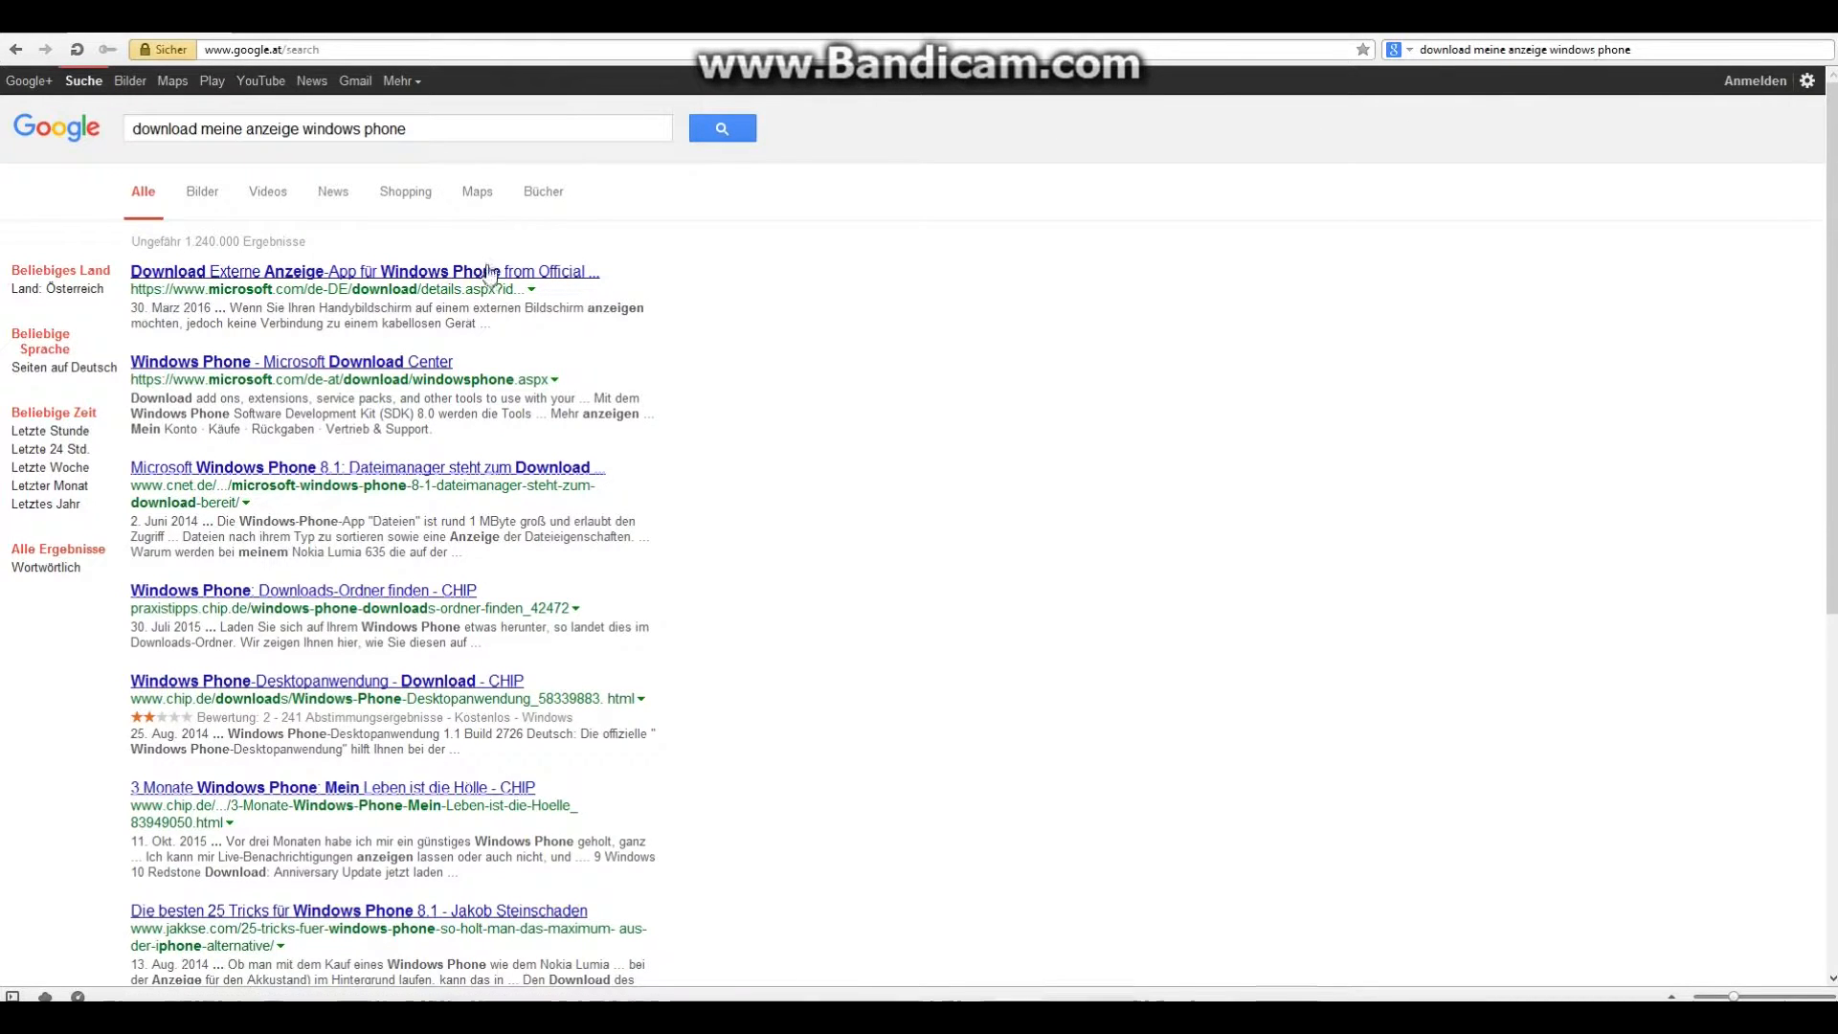
Open the first Google result, Microsoft's Download Center page for the Externe Anzeige-App.
{"action": "left_click", "coordinate": [364, 270]}
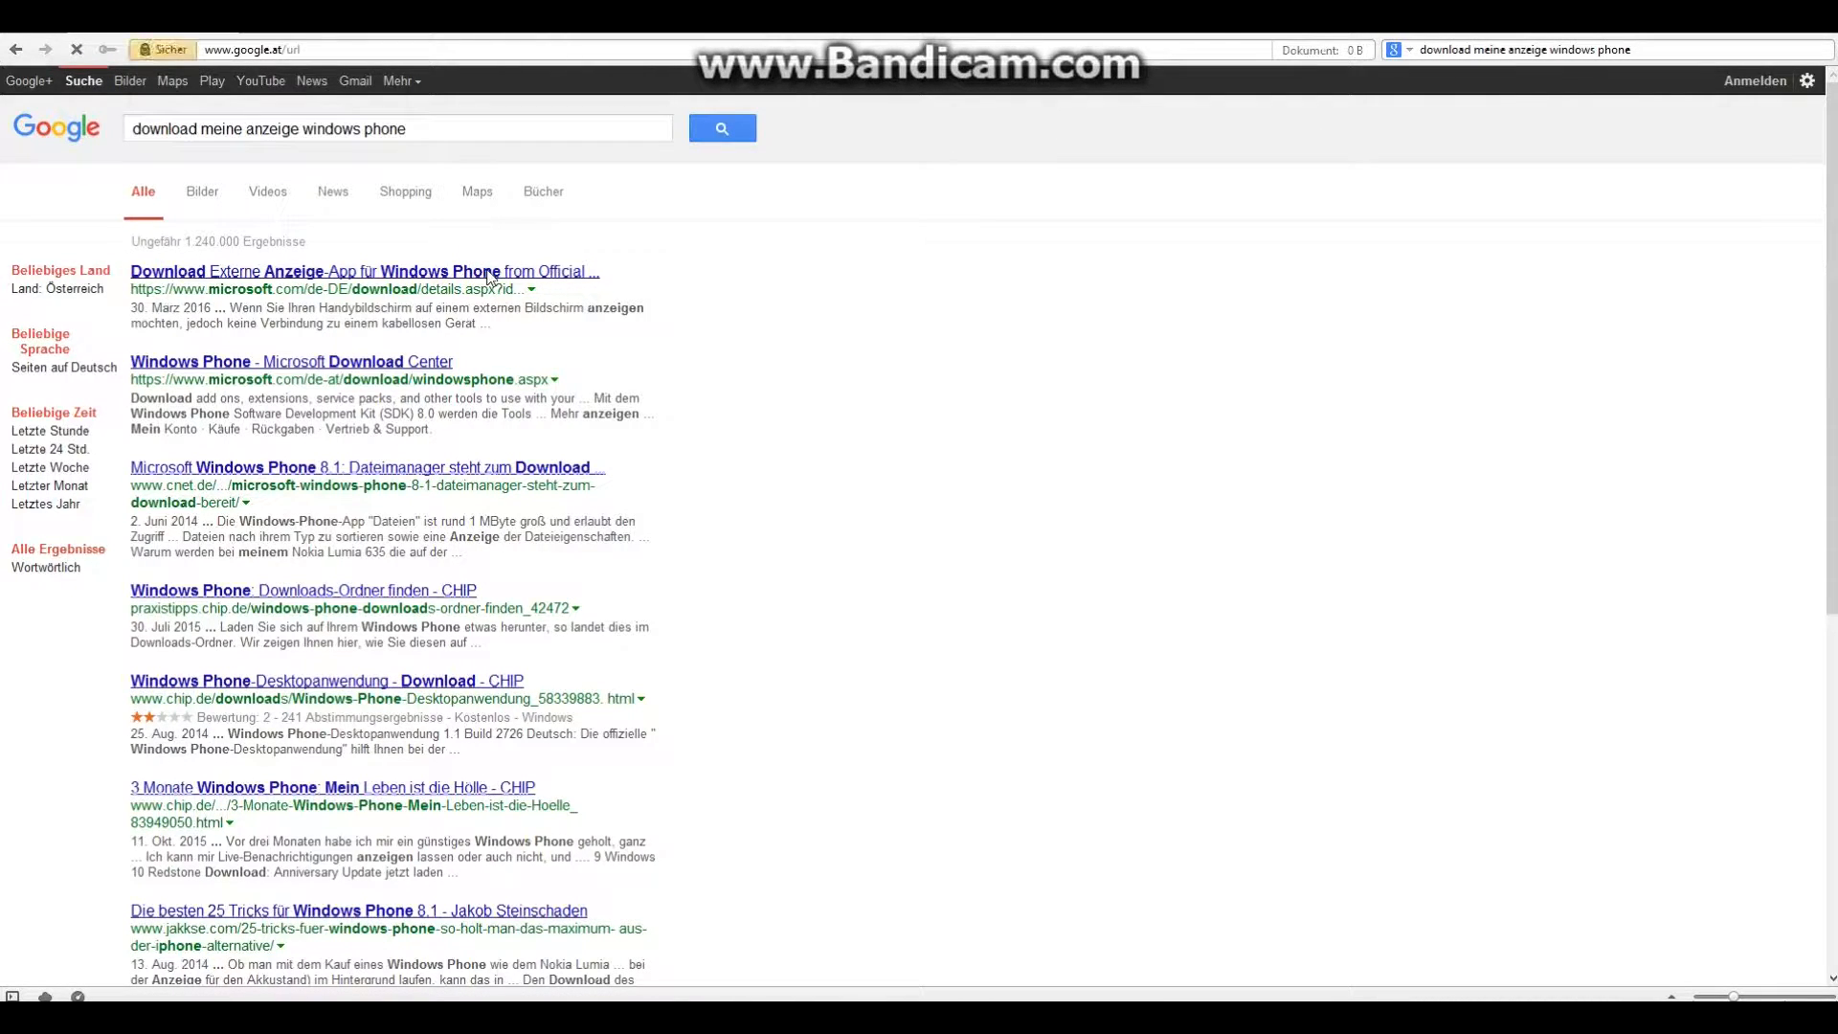
{"action": "left_click", "coordinate": [364, 270]}
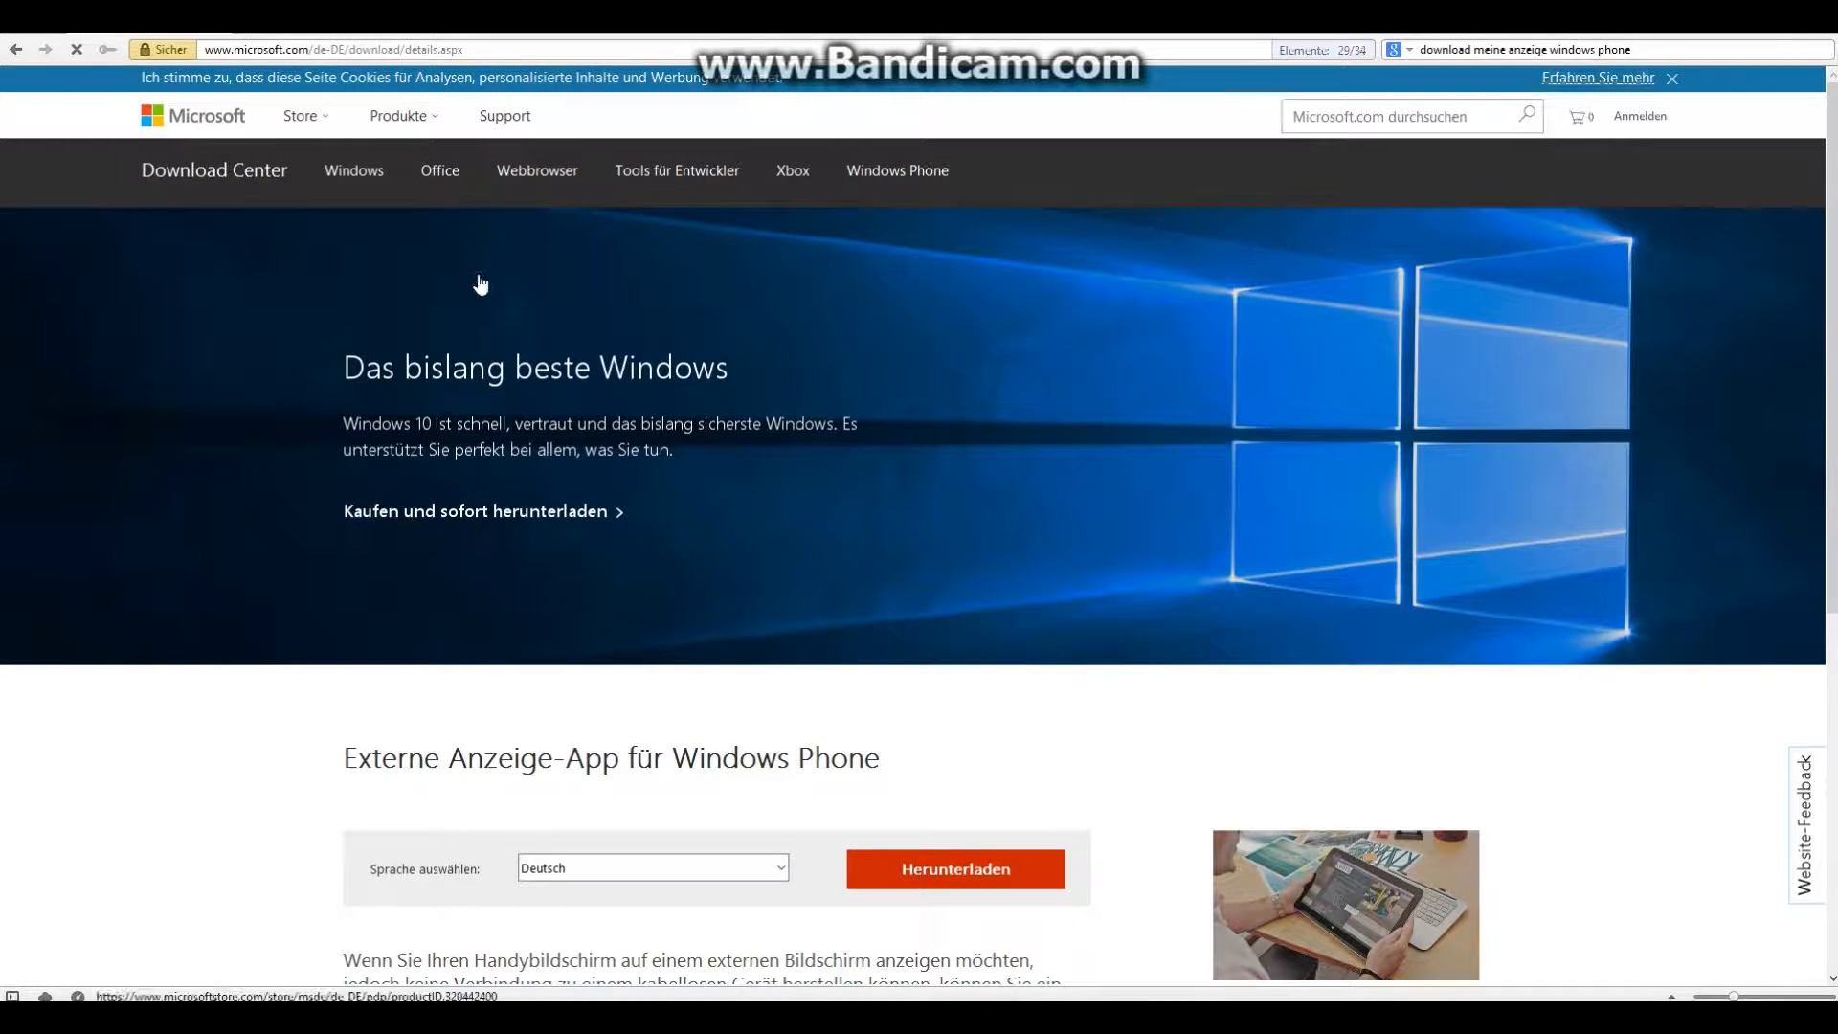
Expand and collapse the Details section showing the download's version and file info.
{"action": "scroll", "scroll_direction": "down", "scroll_amount": 3}
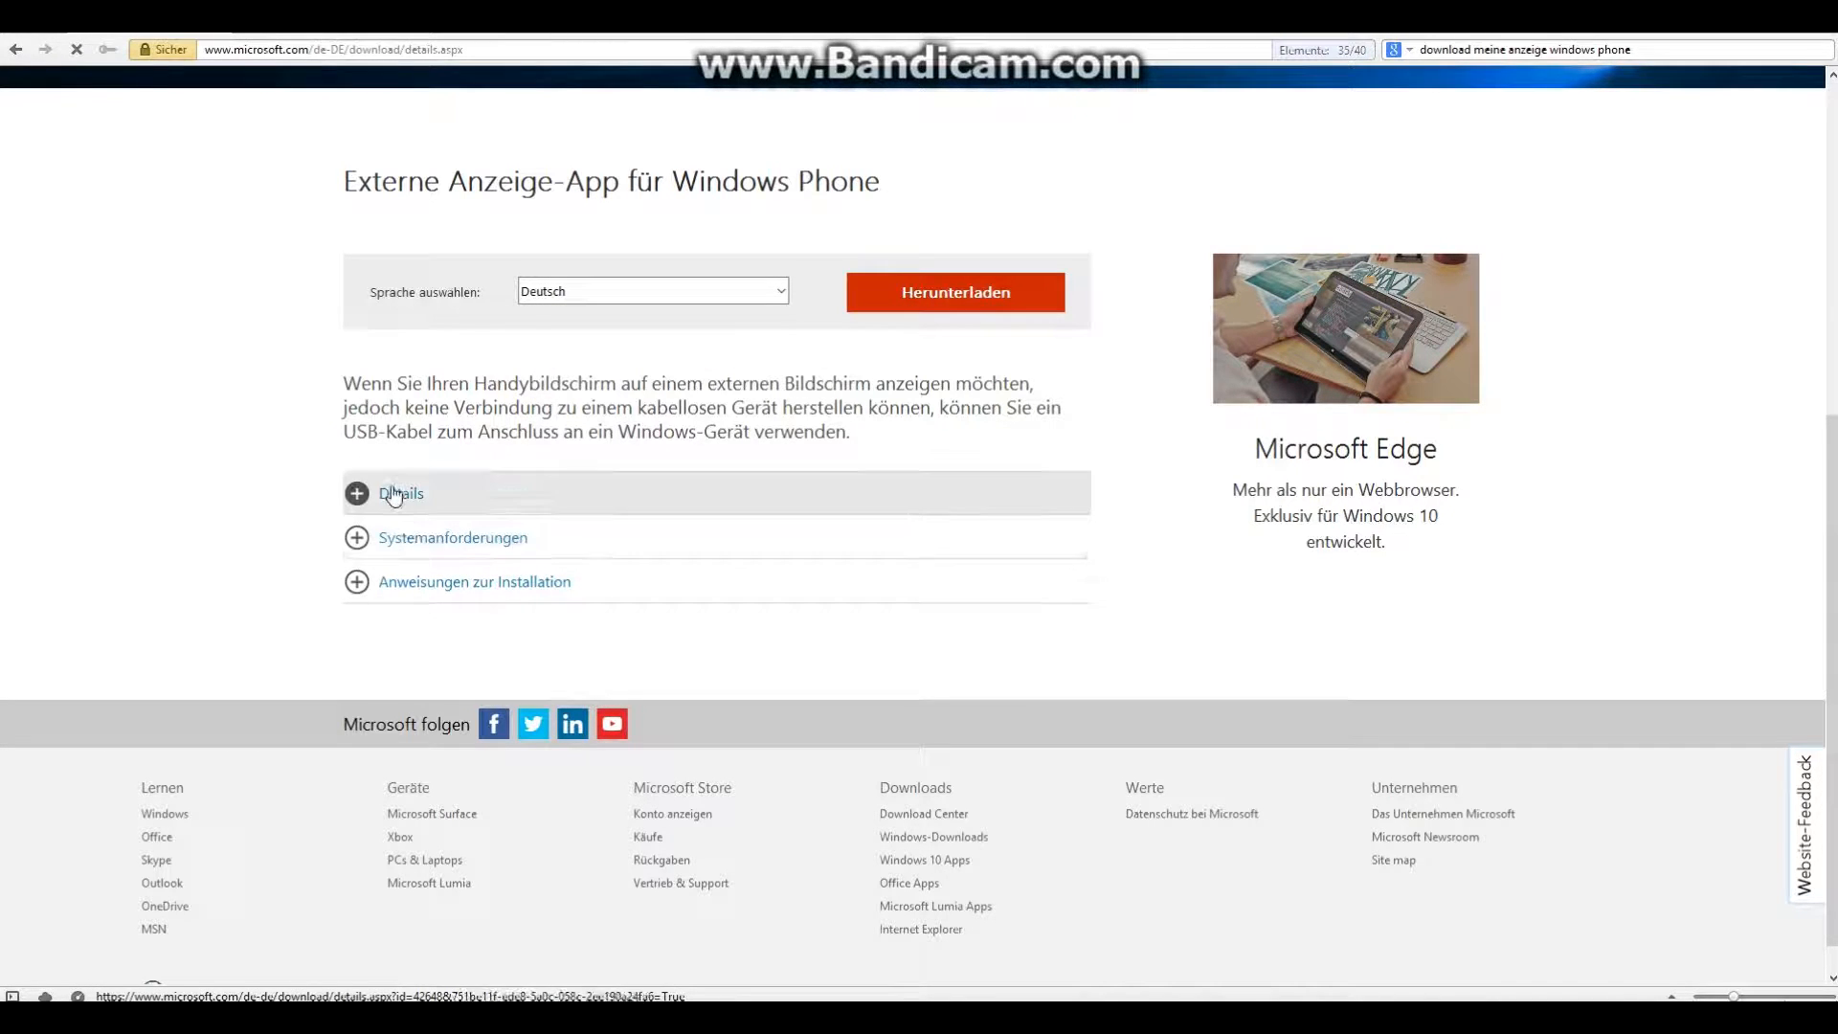
{"action": "left_click", "coordinate": [400, 494]}
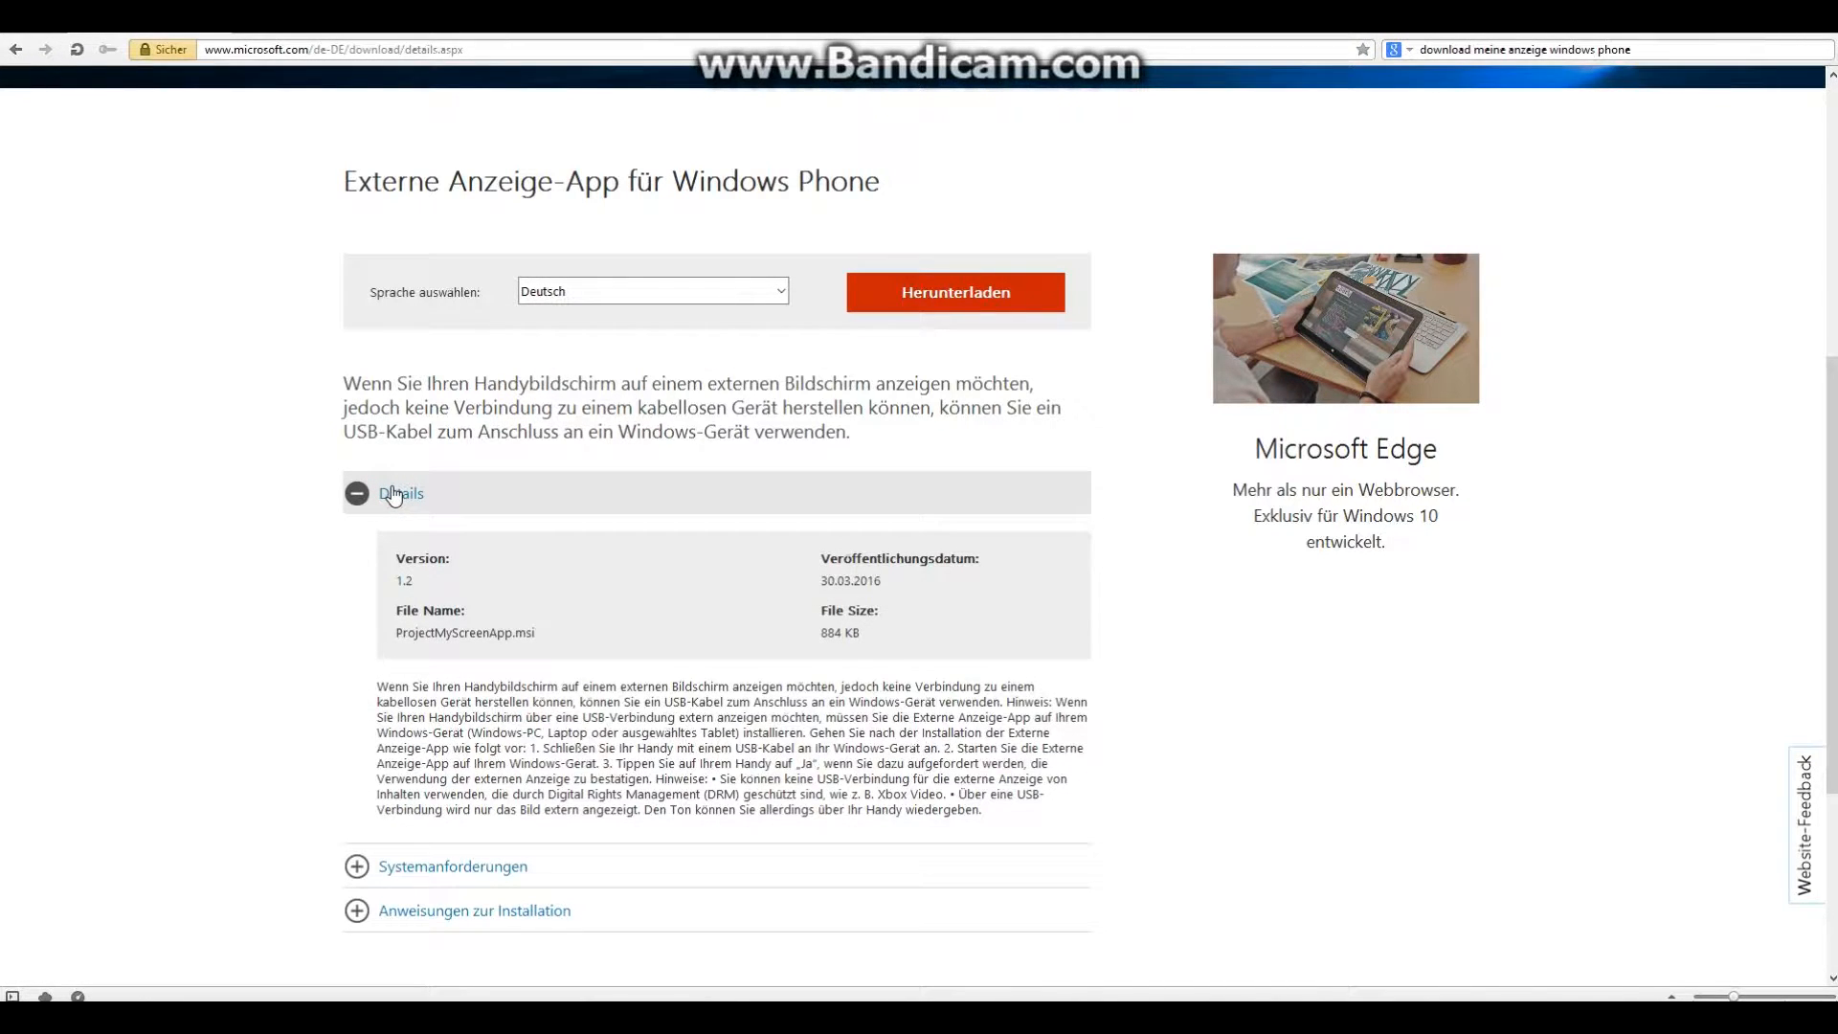
{"action": "left_click", "coordinate": [356, 495]}
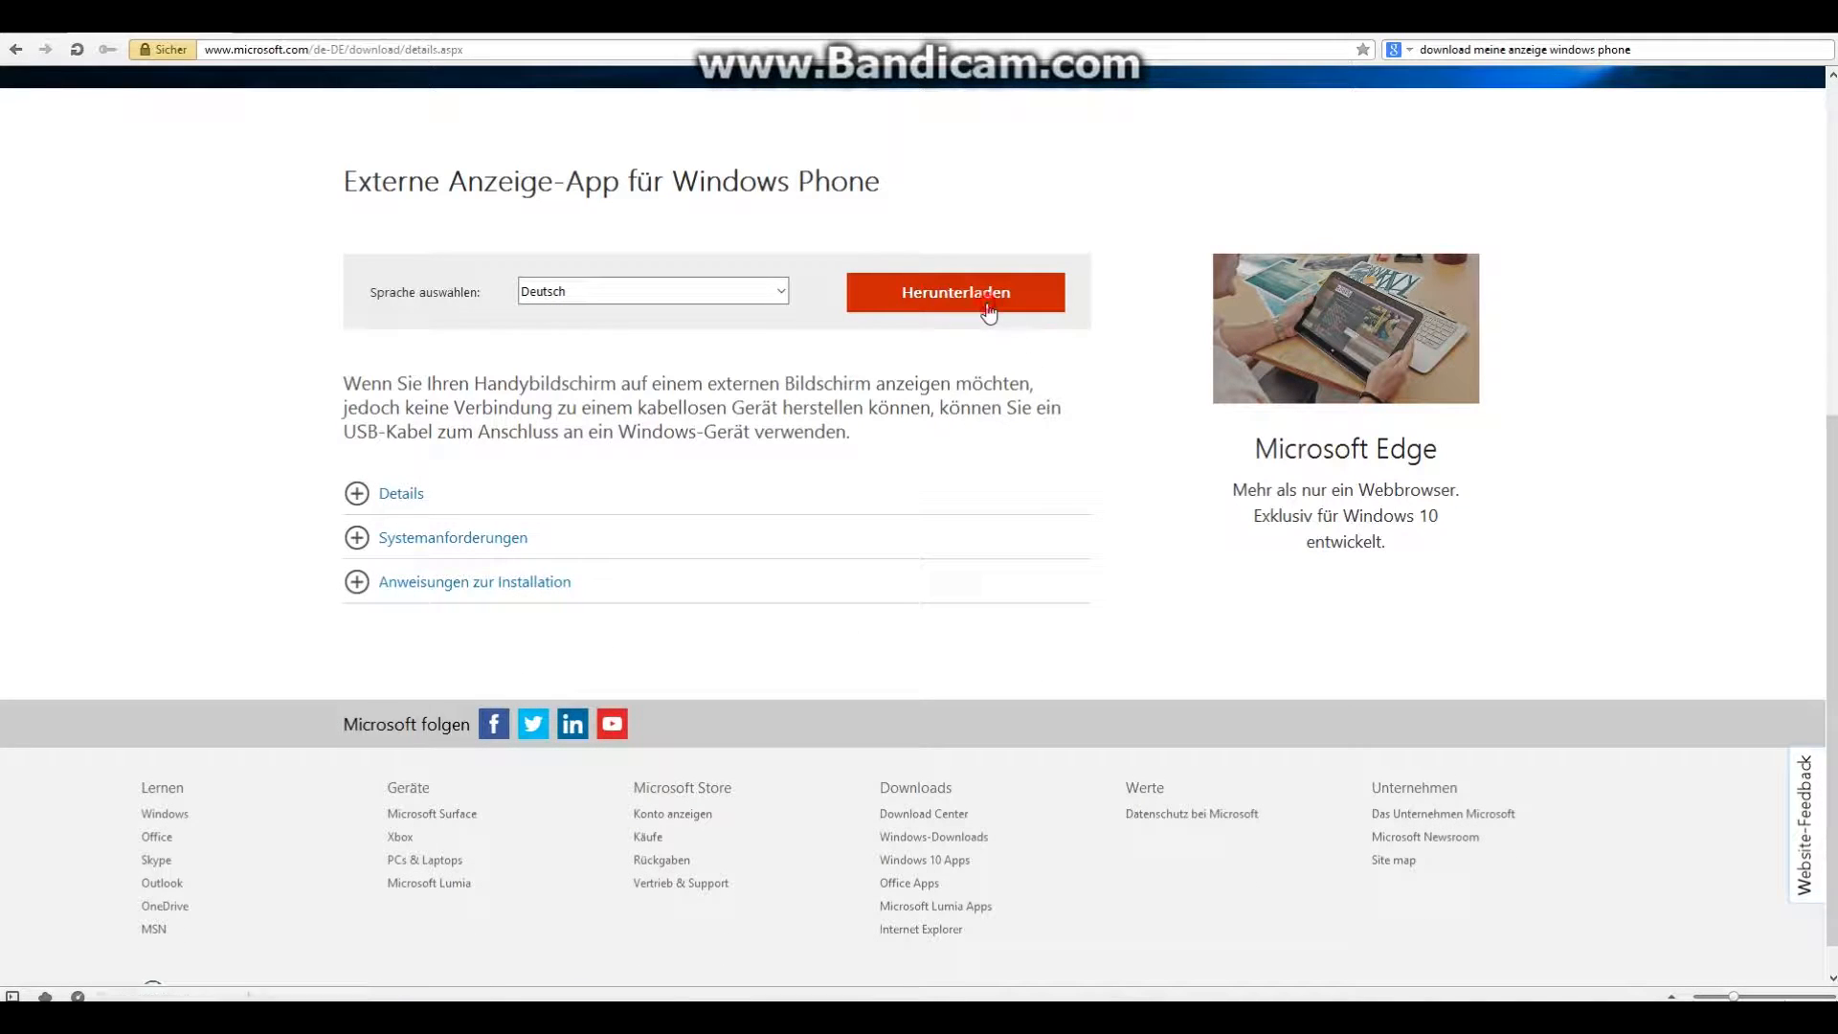
Download ProjectMyScreenApp.msi via Herunterladen and save it to the Downloads folder.
{"action": "left_click", "coordinate": [954, 291]}
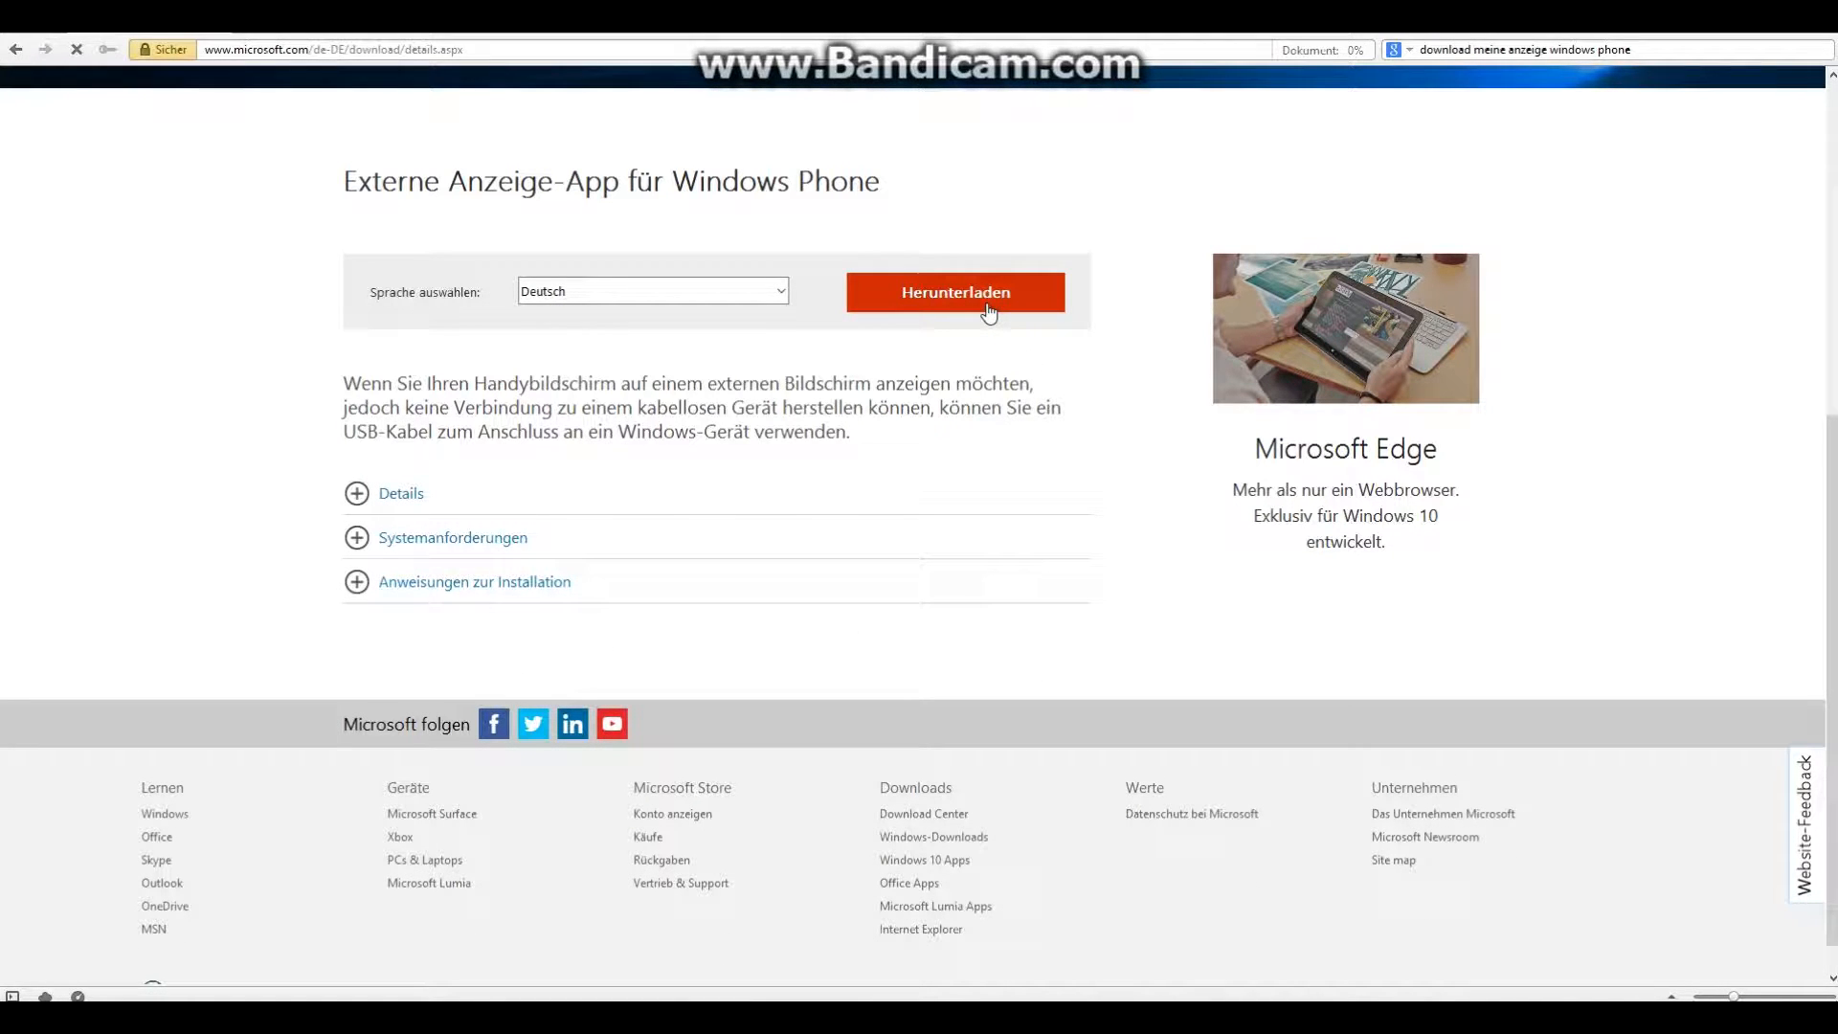
{"action": "left_click", "coordinate": [953, 291]}
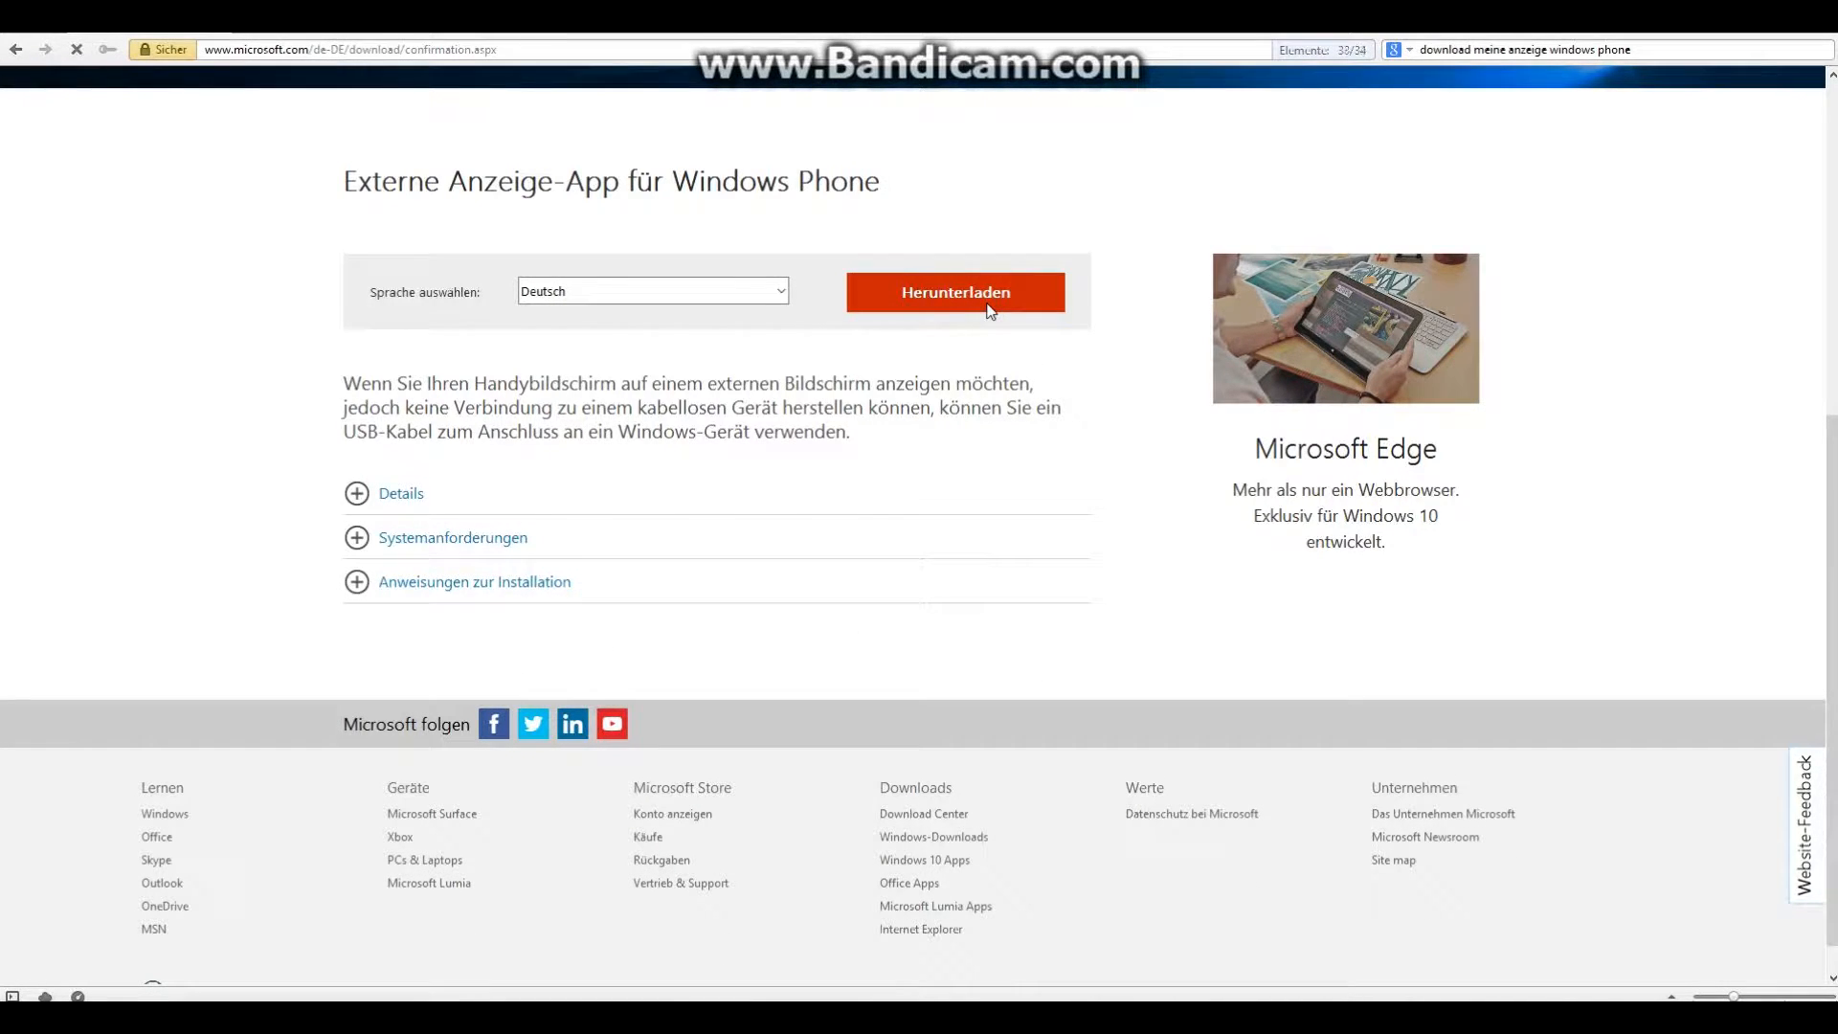
{"action": "left_click", "coordinate": [954, 292]}
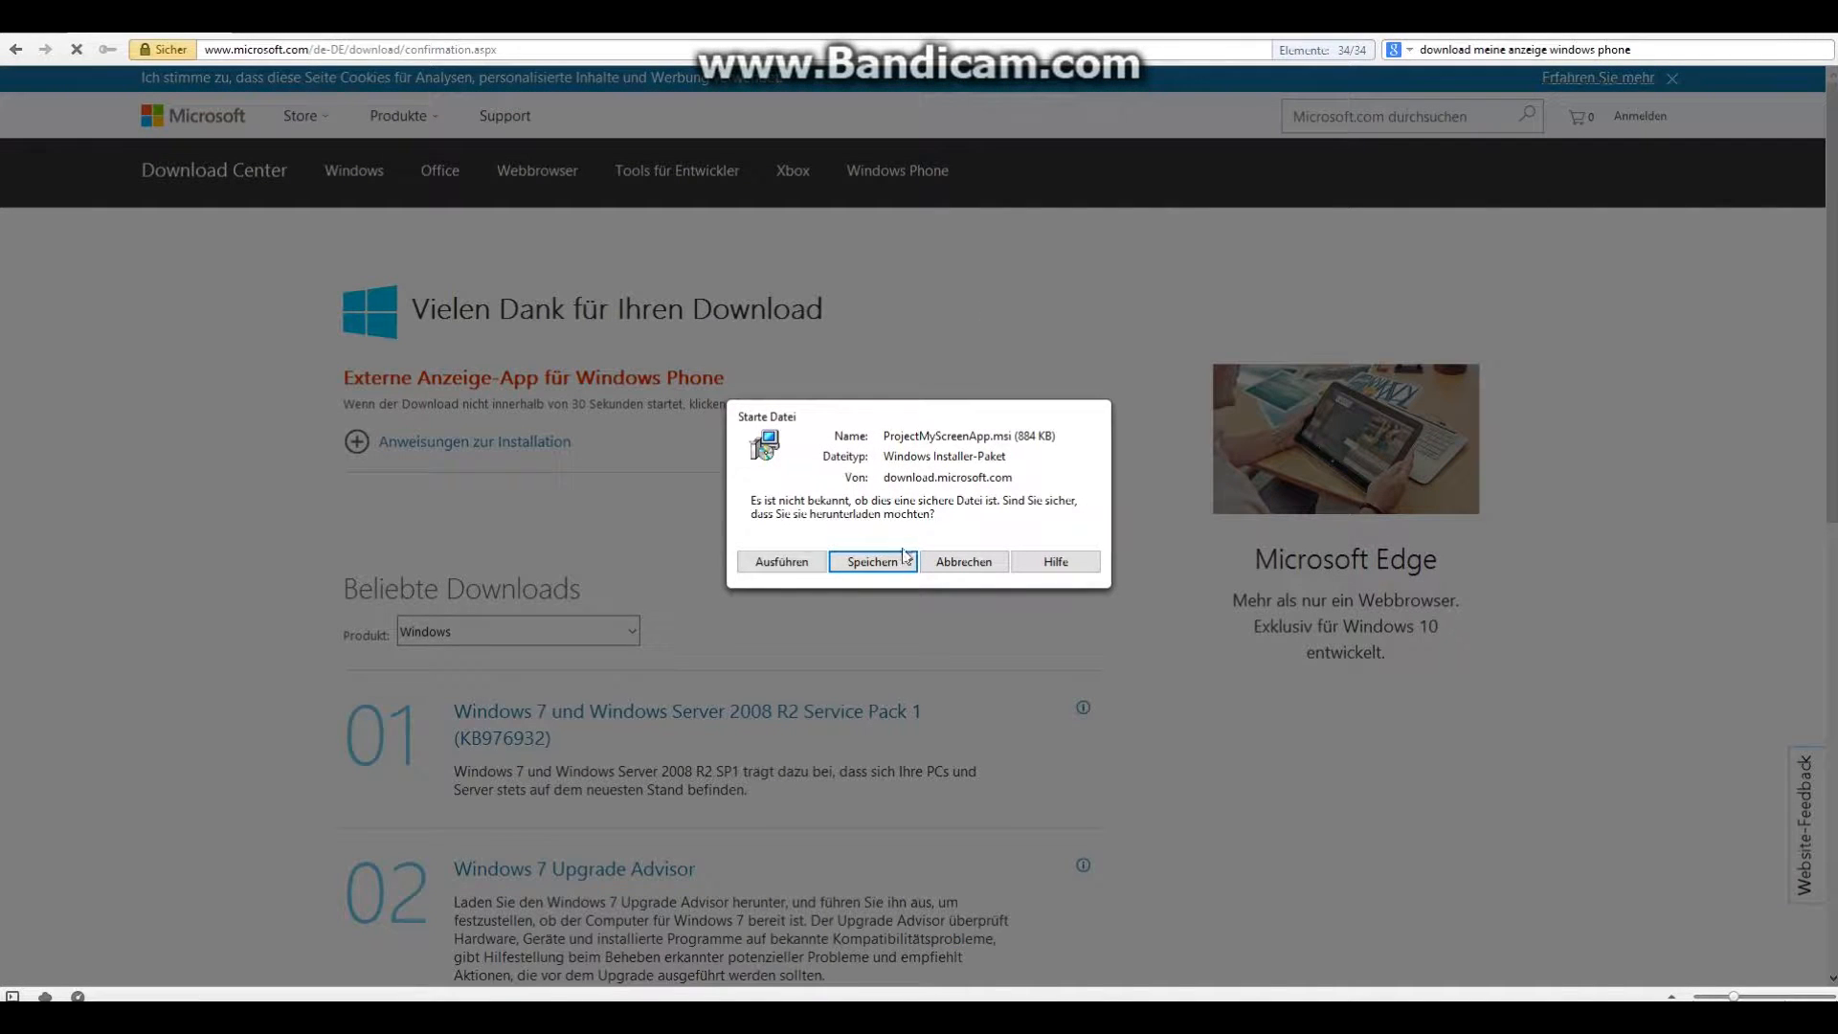
{"action": "left_click", "coordinate": [873, 561]}
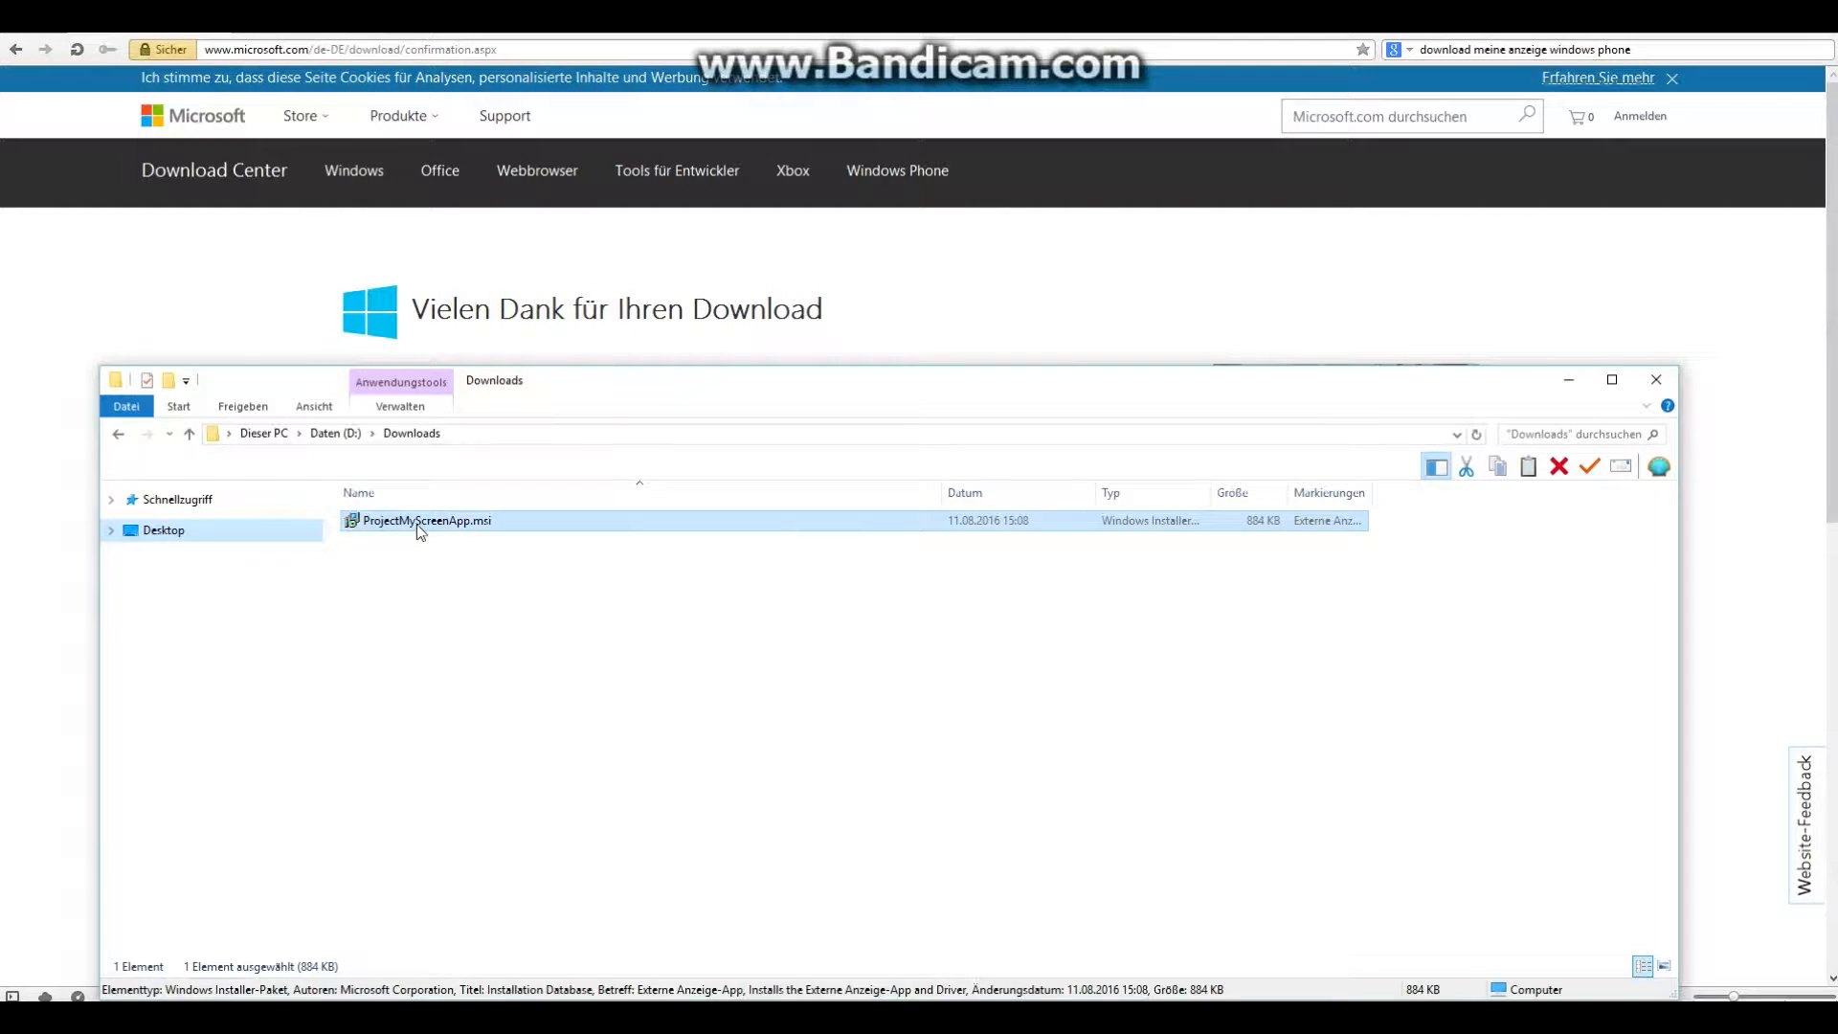
Run ProjectMyScreenApp.msi, accept the licence, install with default features and finish the wizard.
{"action": "double_click", "coordinate": [425, 519]}
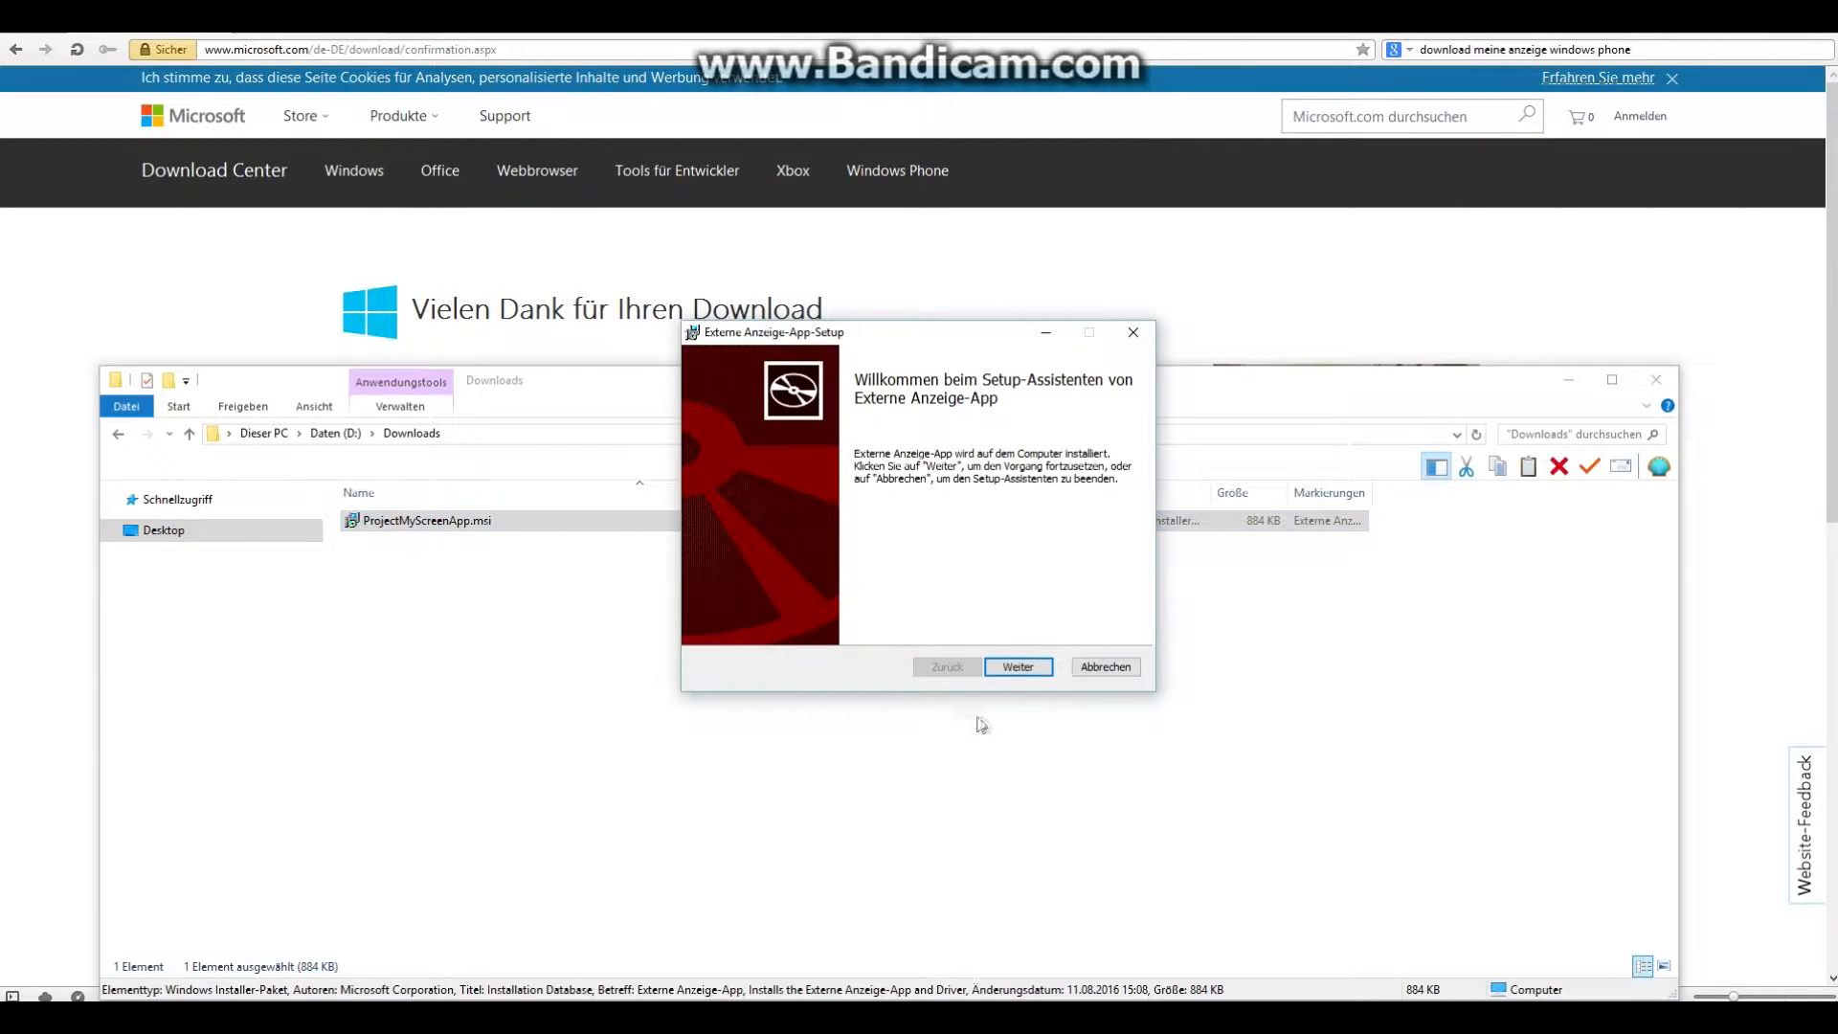
{"action": "left_click", "coordinate": [1017, 666]}
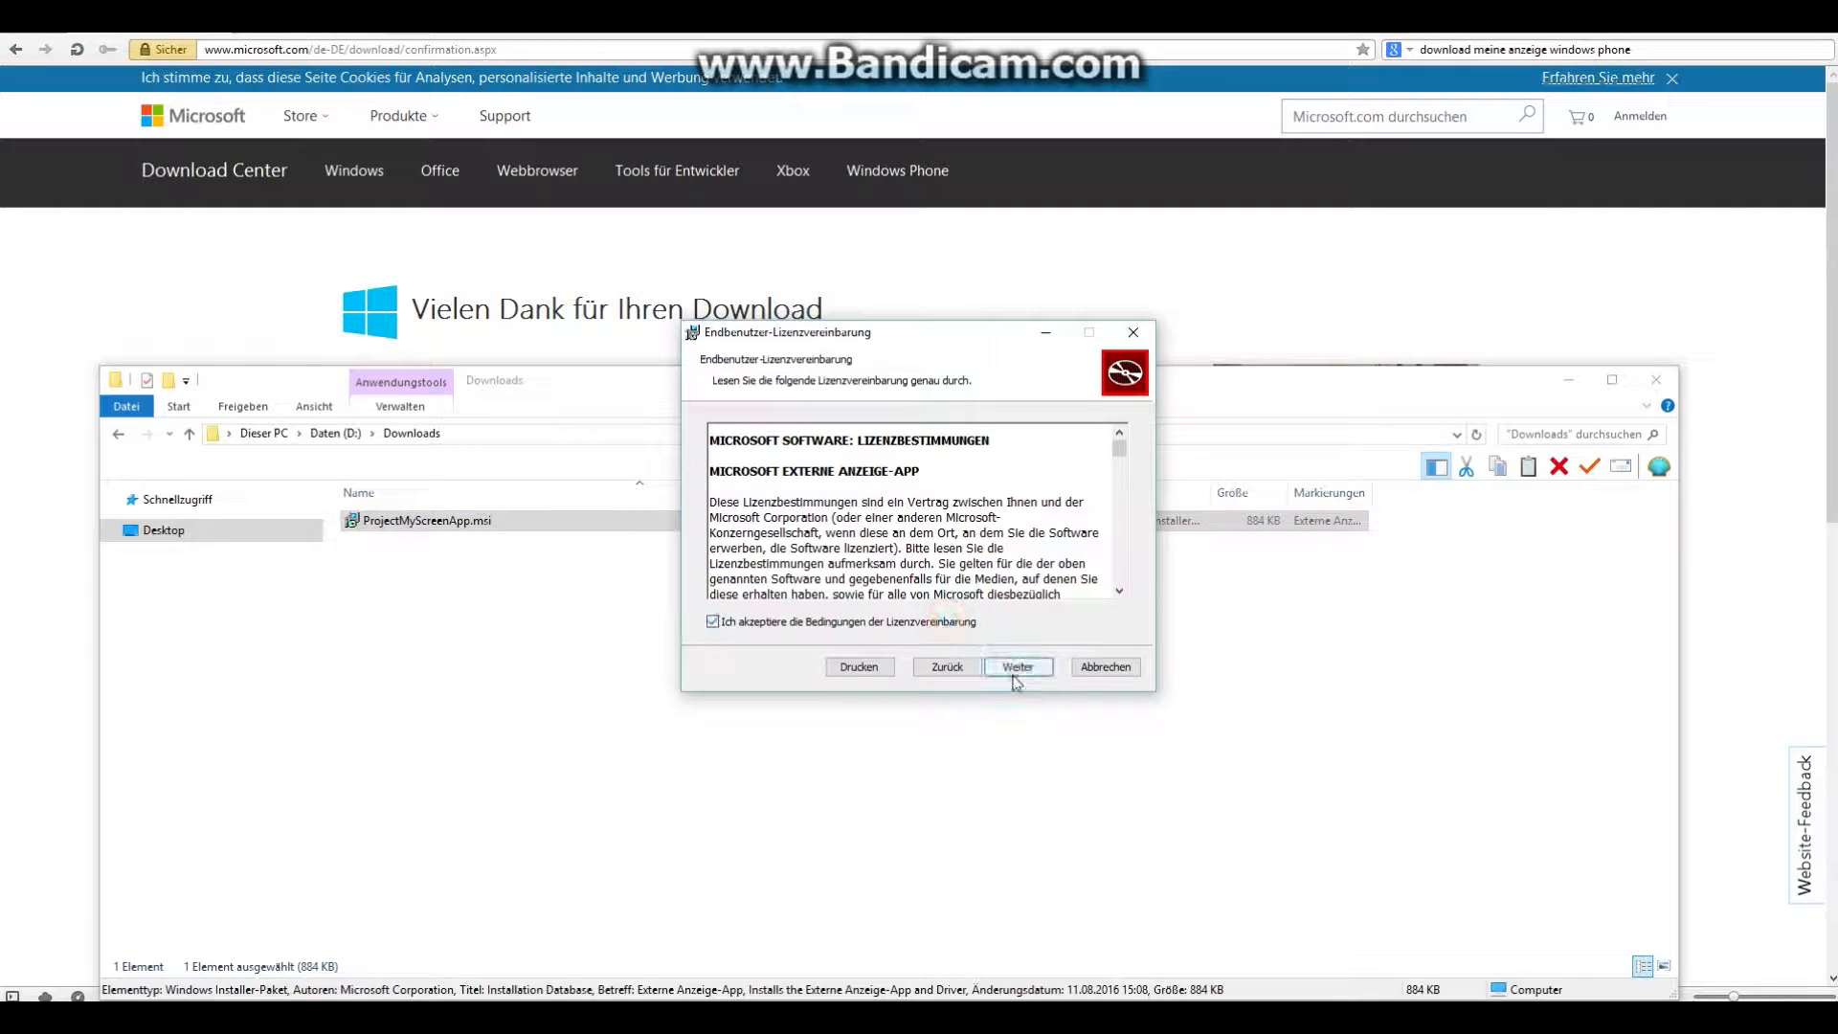
{"action": "left_click", "coordinate": [1016, 667]}
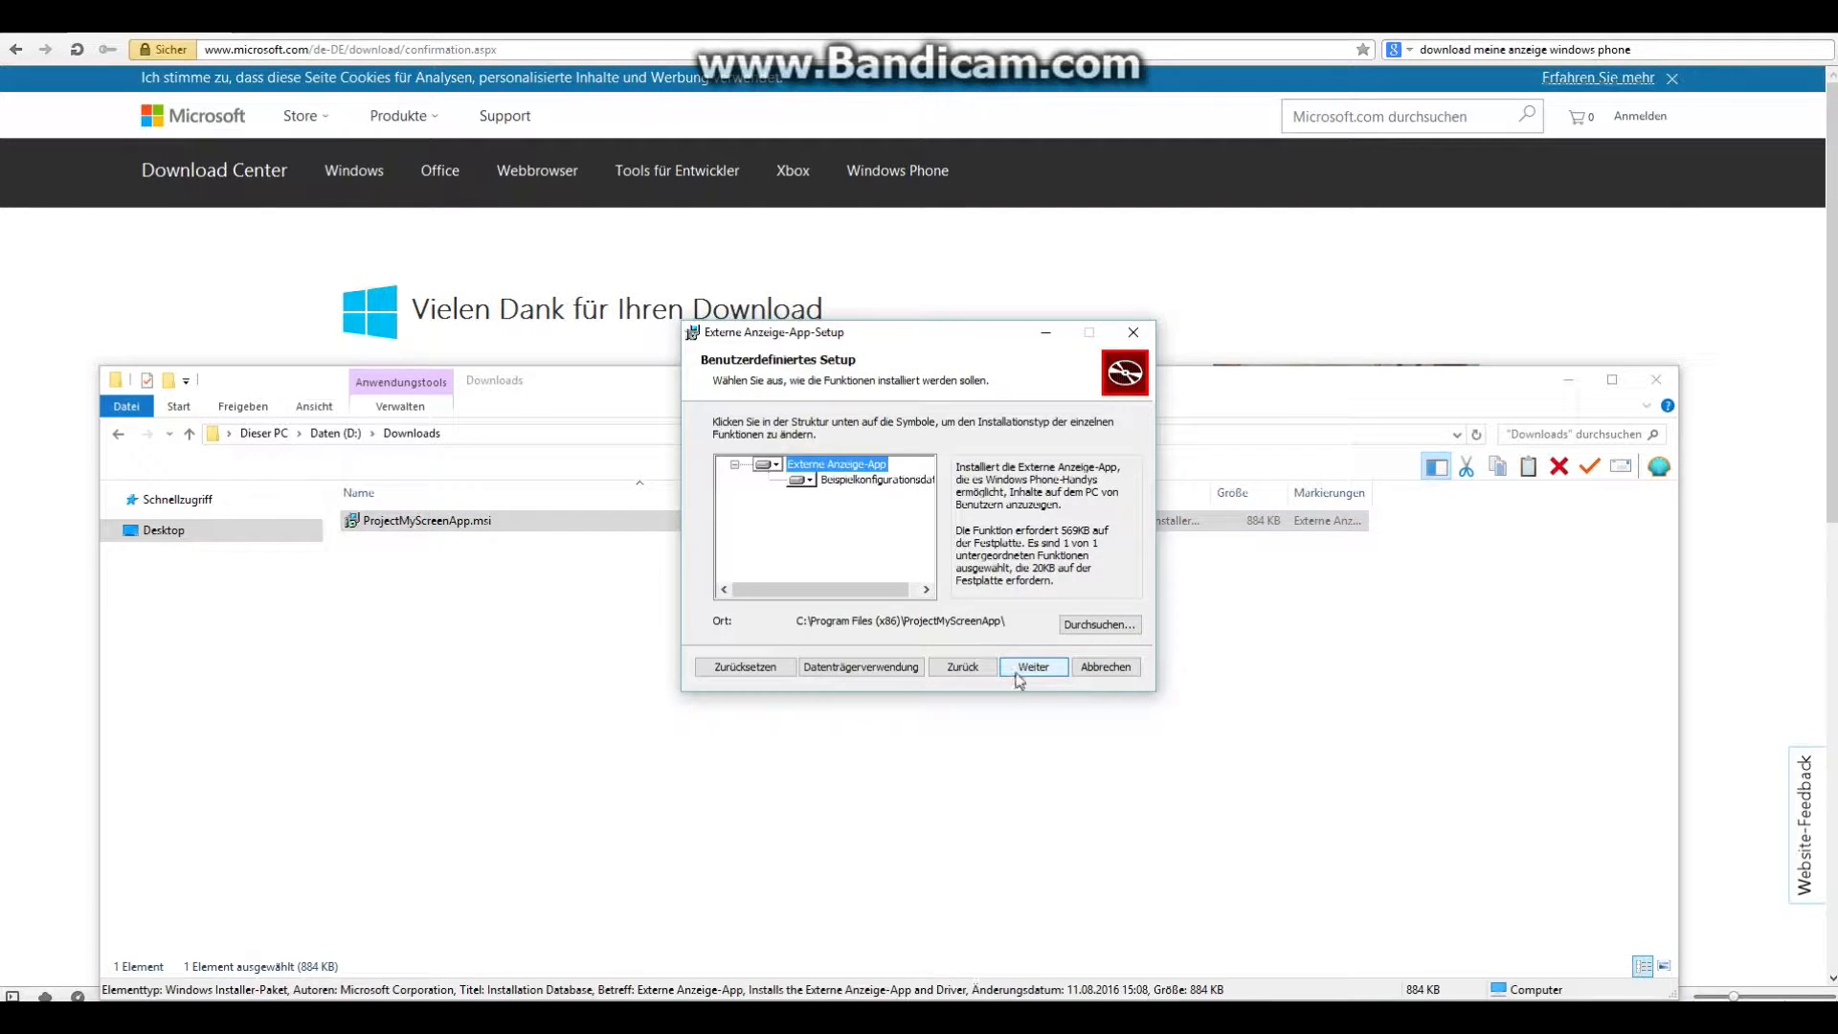
{"action": "left_click", "coordinate": [1032, 667]}
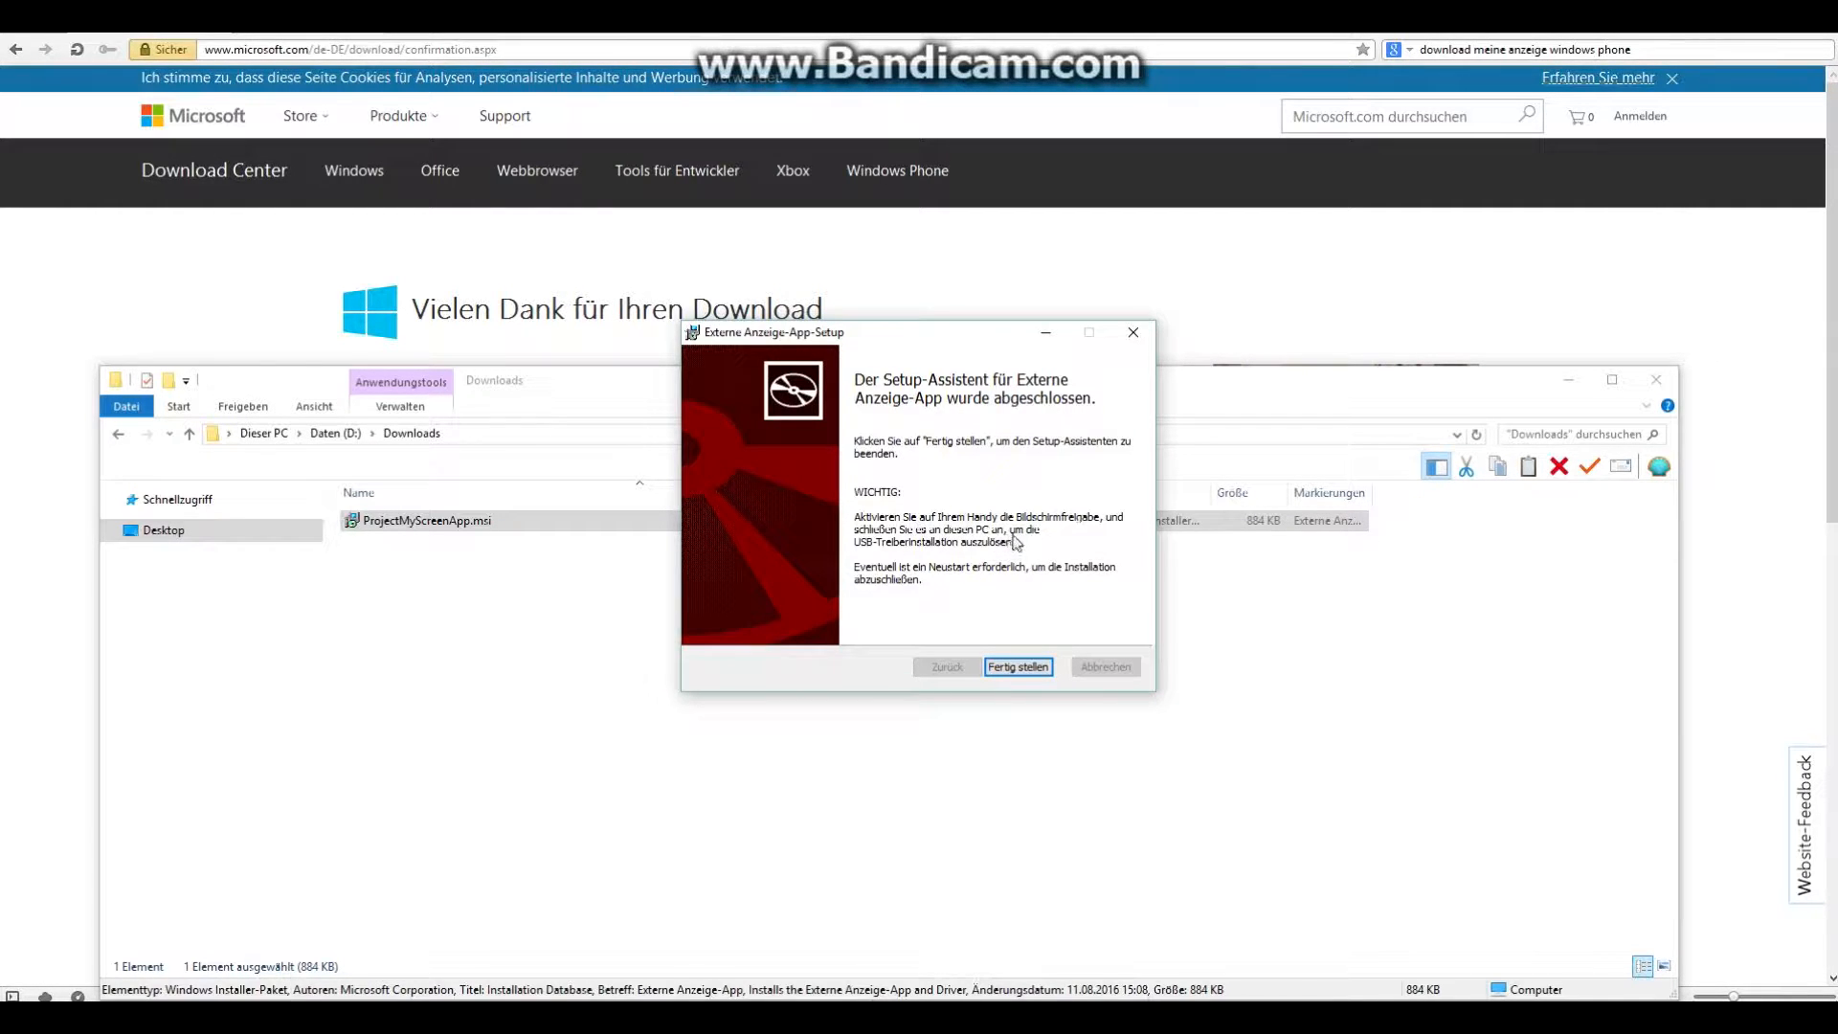
{"action": "left_click", "coordinate": [1017, 666]}
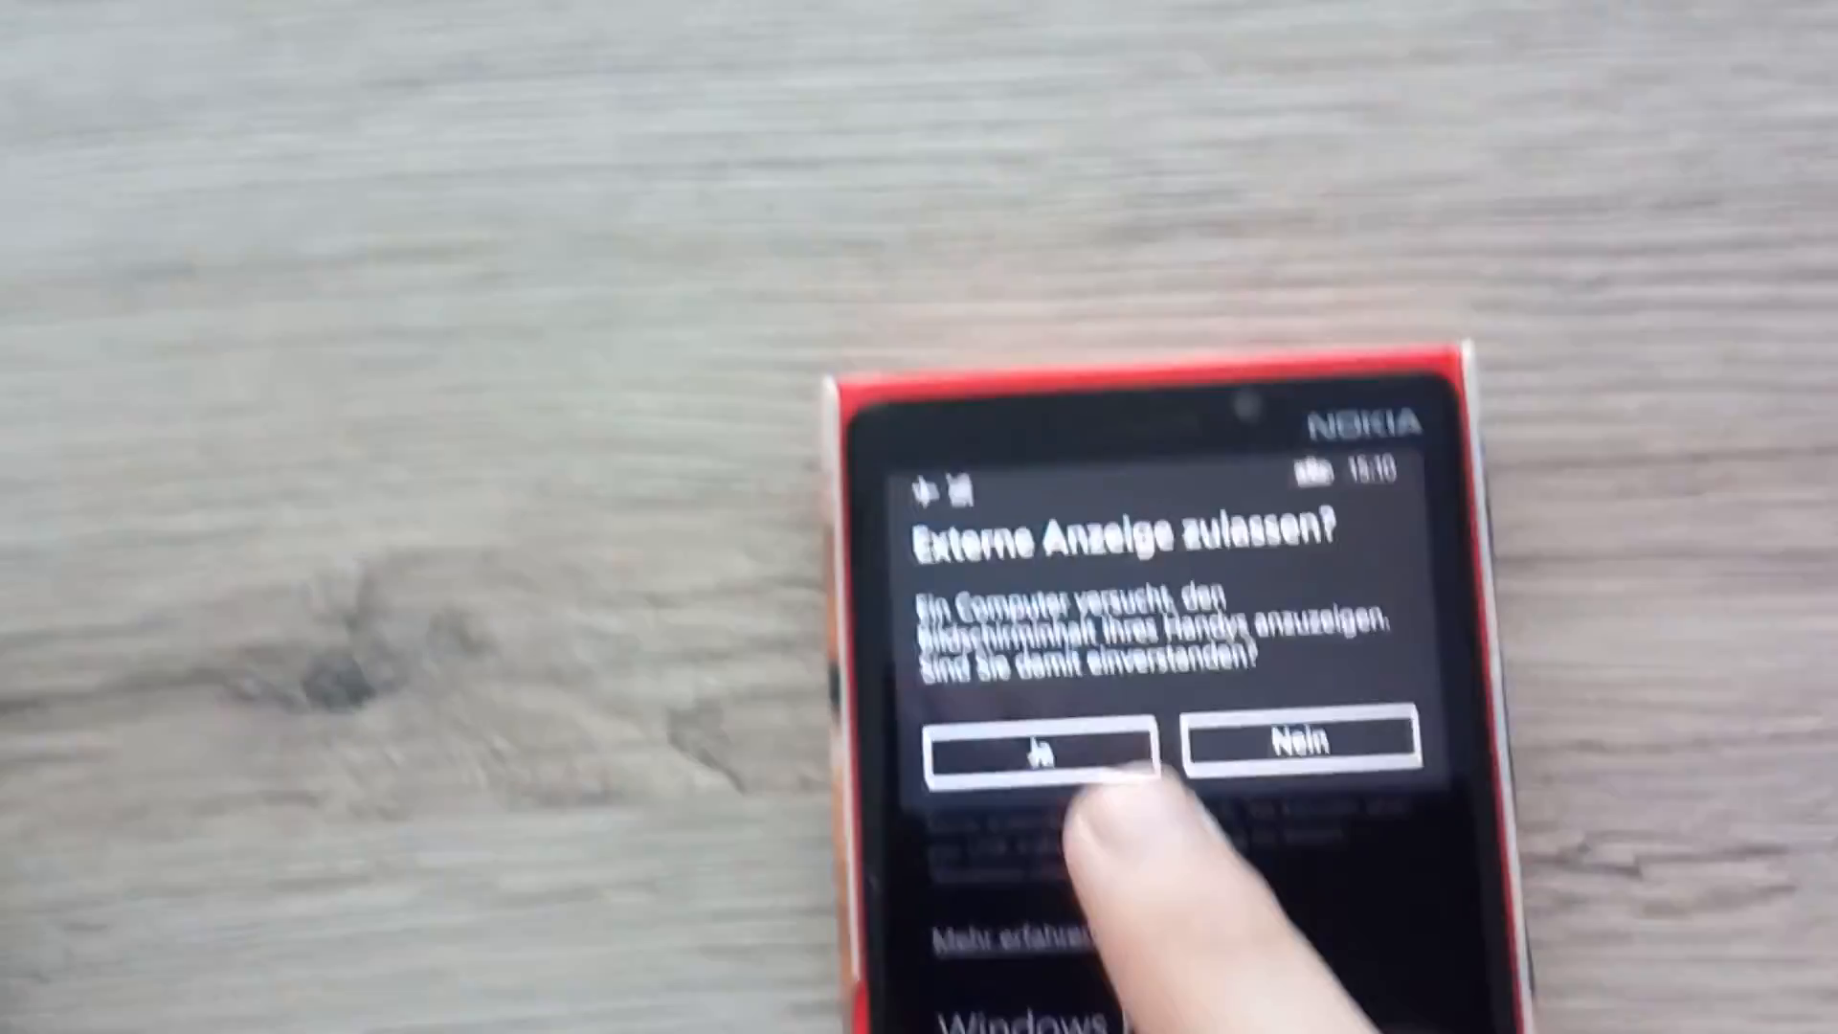
Answer Ja to "Externe Anzeige zulassen?" so the phone's start screen mirrors on the laptop.
{"action": "left_click", "coordinate": [1044, 747]}
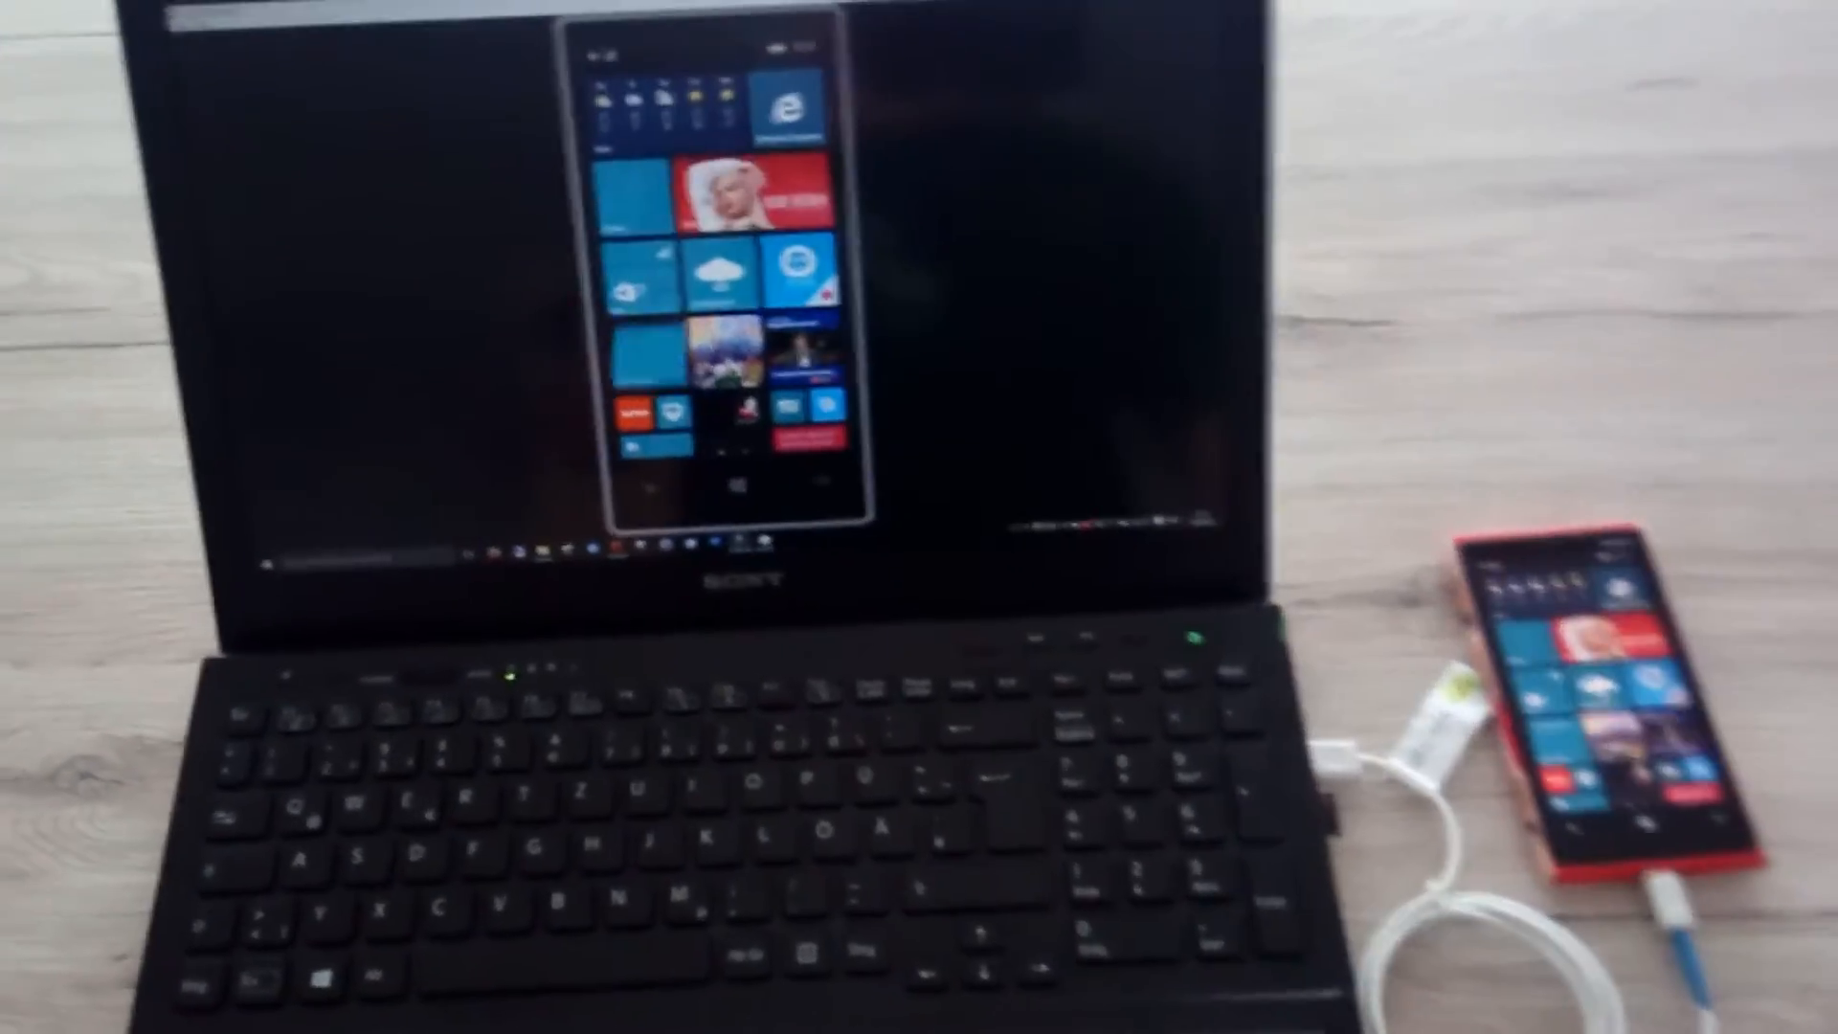